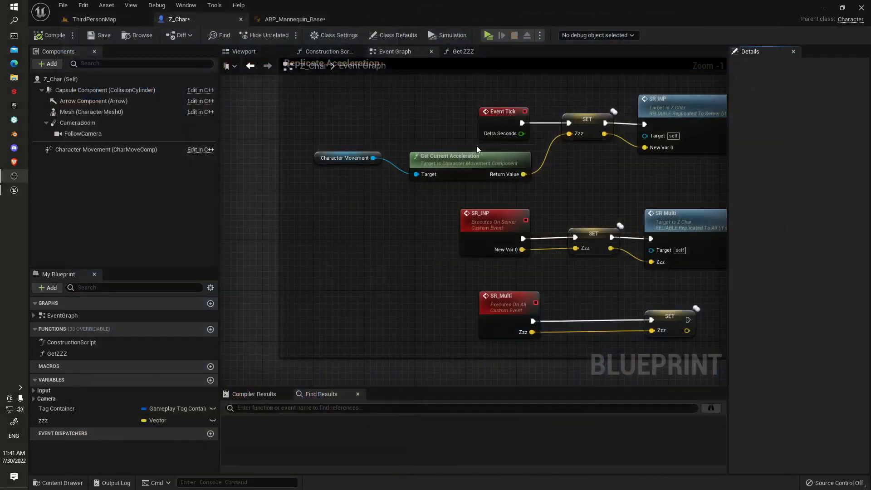
mouse_move(288, 19)
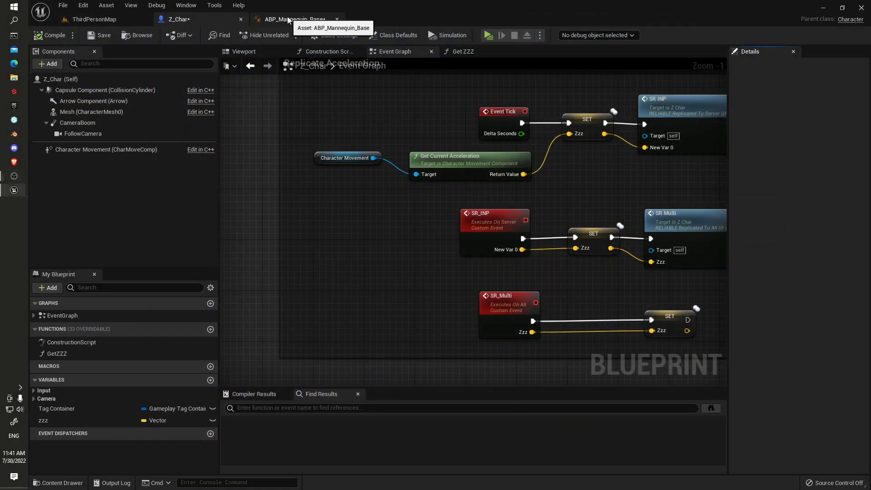
Review the SR_INP server replication nodes in Z_Char's Event Graph, then show the Get ZZZ function.
left_click(297, 19)
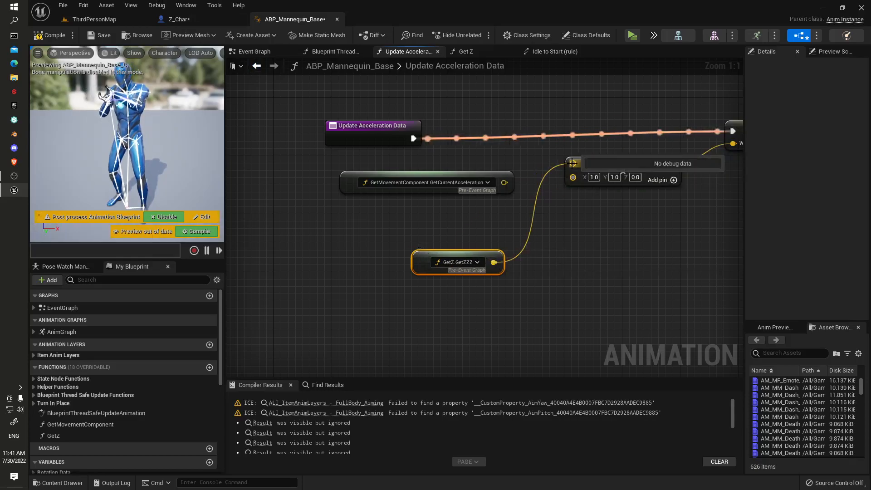
left_click(177, 19)
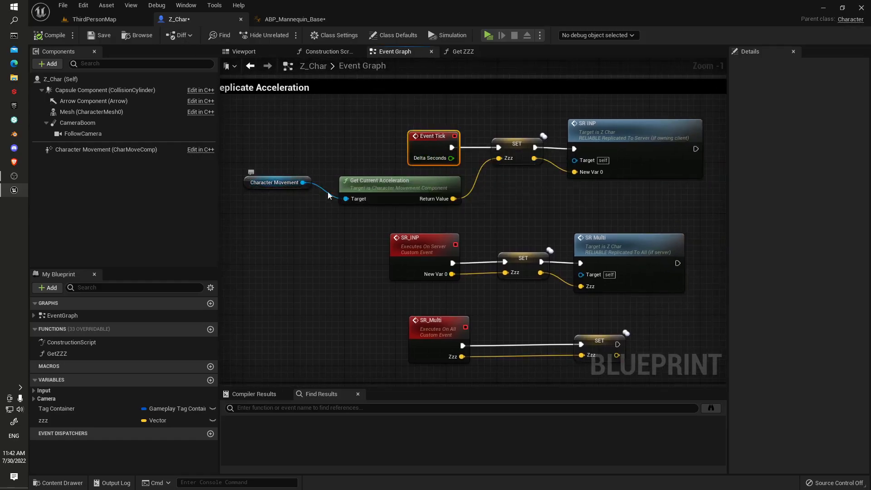
mouse_move(390, 189)
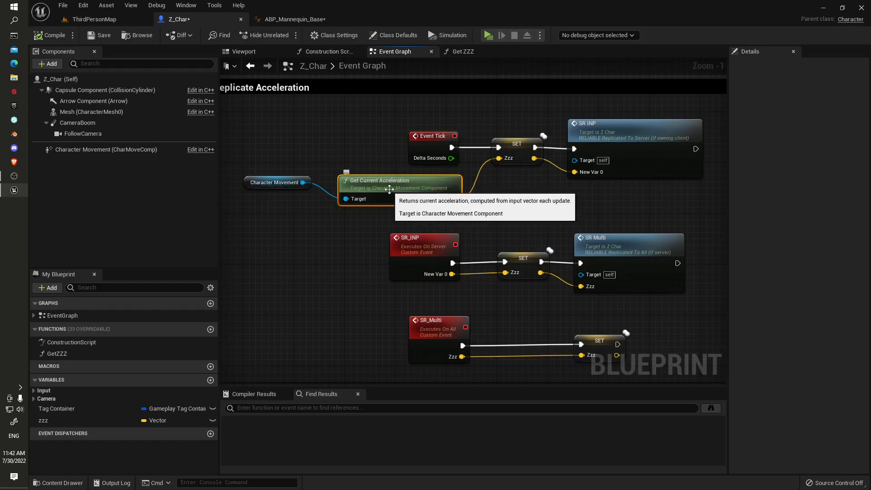
mouse_move(264, 166)
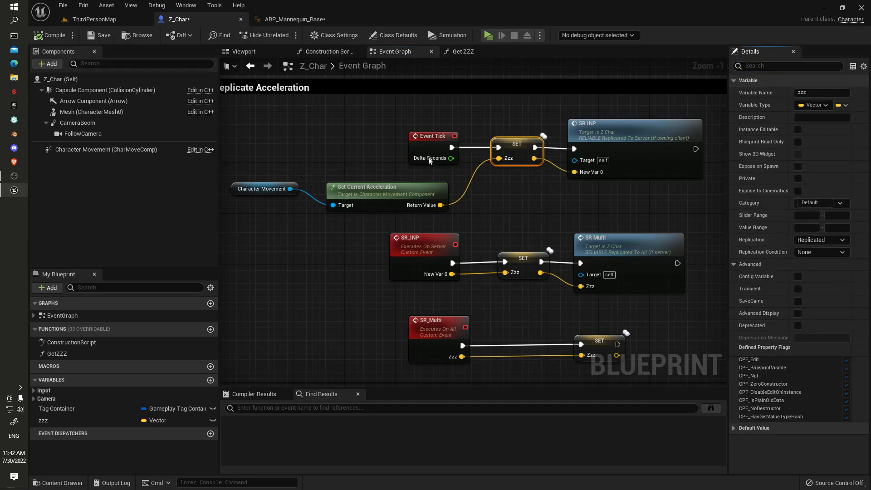
left_click(633, 133)
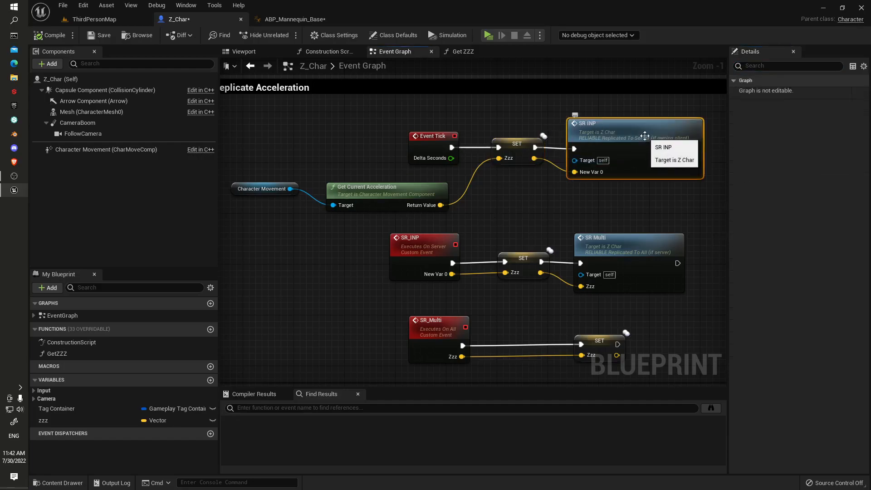
left_click(424, 244)
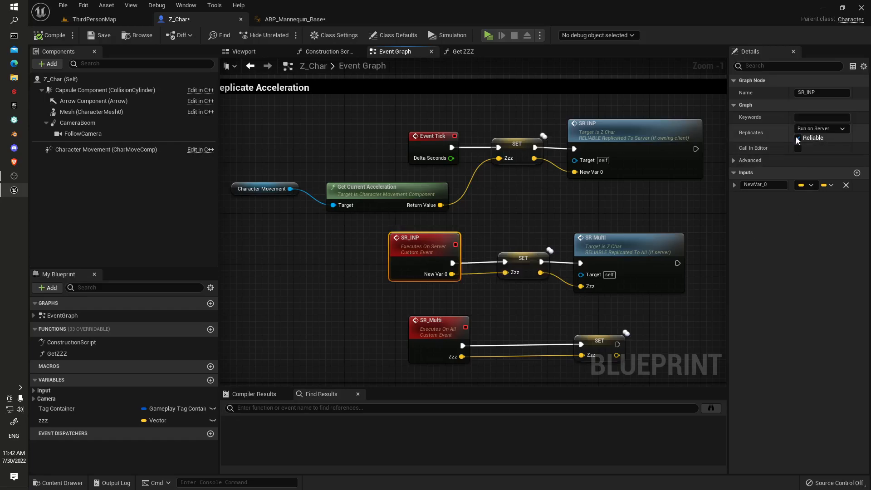
left_click(798, 137)
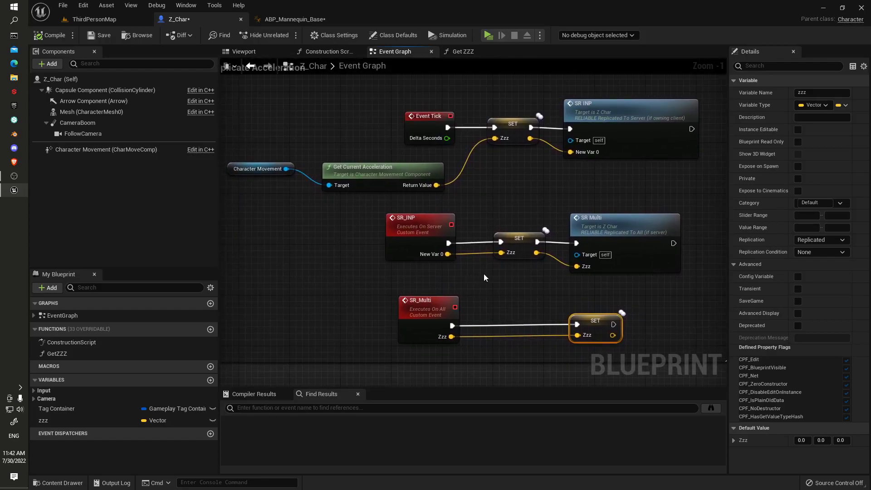
mouse_move(423, 235)
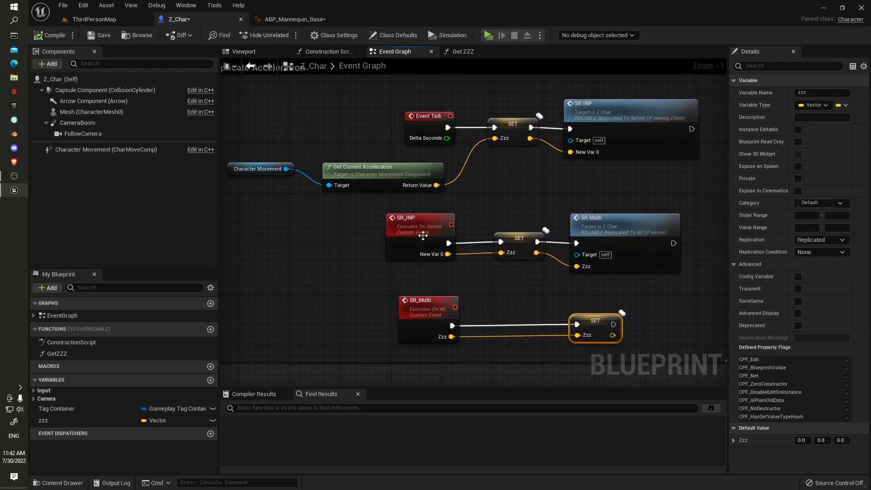
left_click(462, 50)
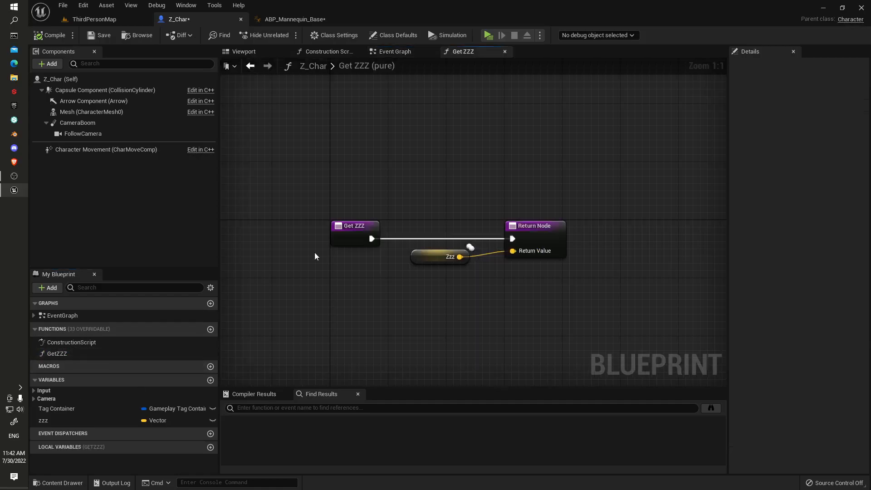
Inspect the Get ZZZ entry, Zzz getter and vector ReturnValue, box-selecting all its nodes.
left_click(354, 225)
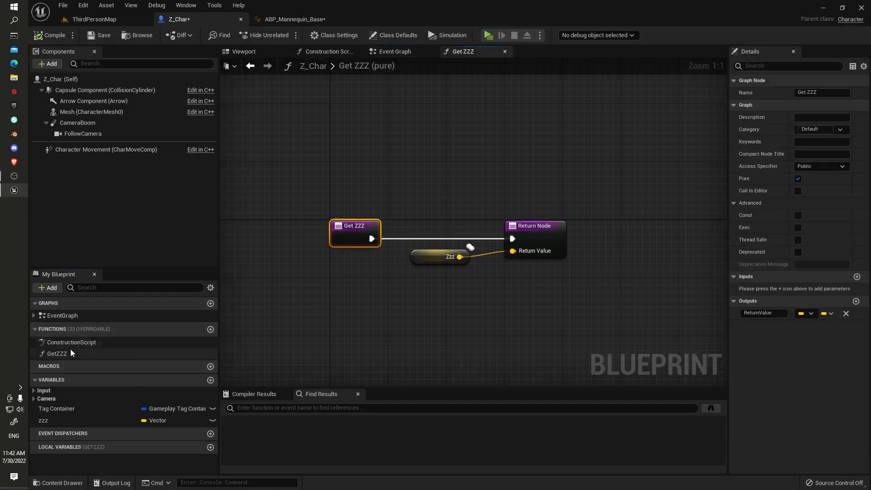
mouse_move(387, 231)
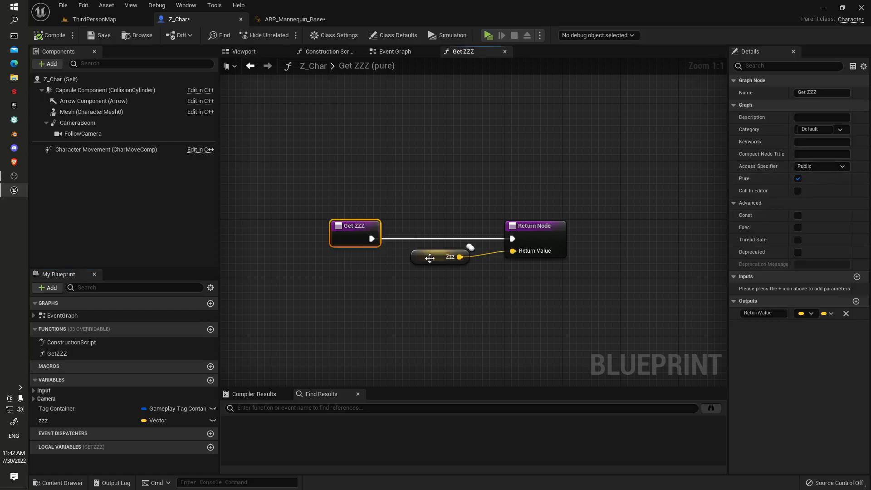
left_click(443, 256)
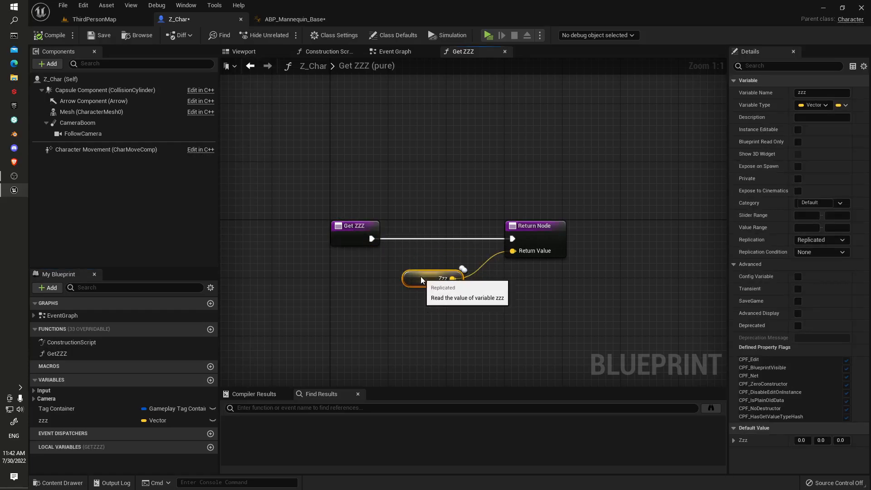
left_click(533, 226)
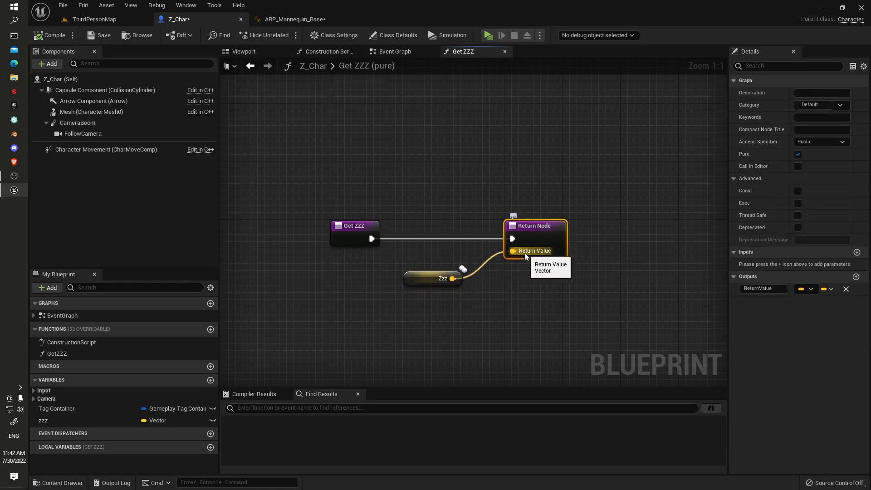
mouse_move(699, 279)
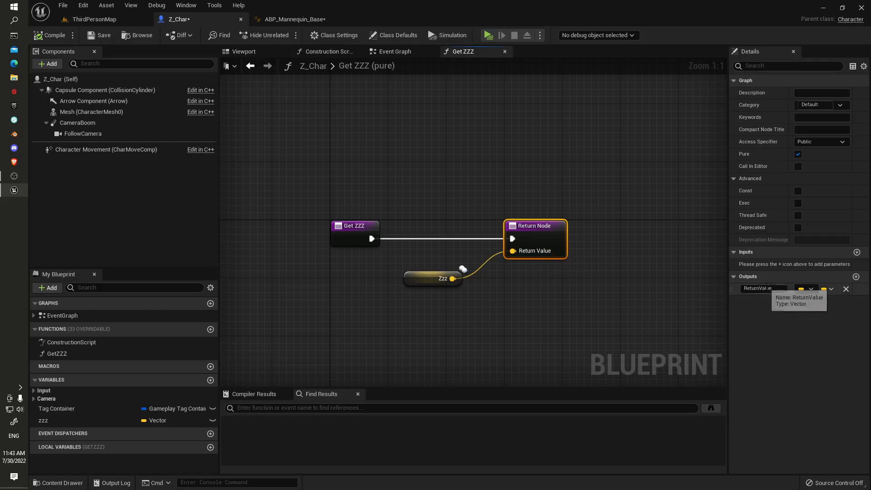
mouse_move(371, 185)
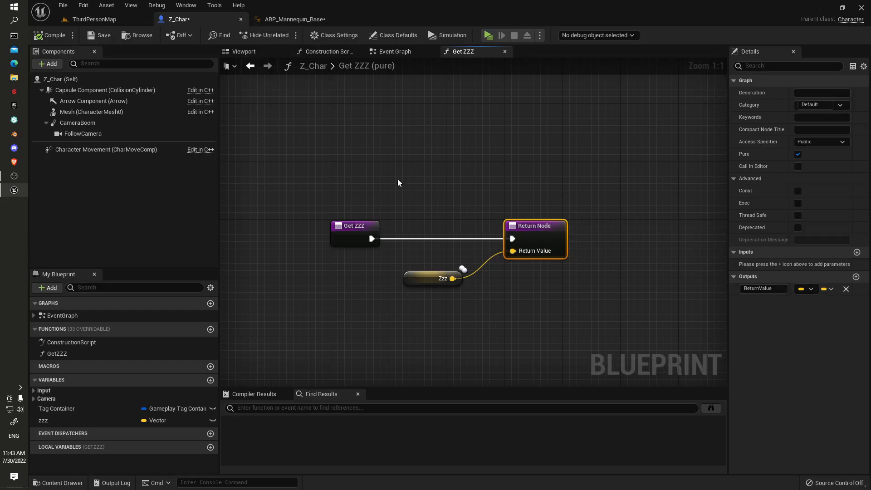
mouse_move(443, 210)
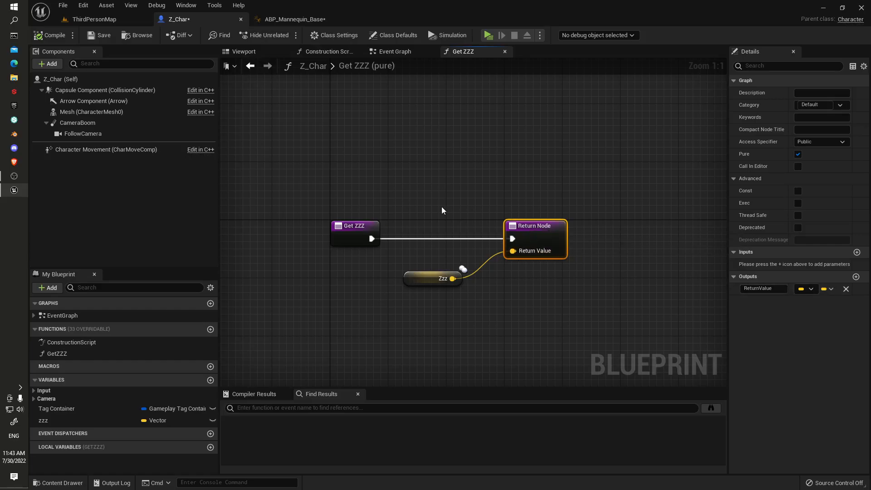
left_click_drag(442, 209, 611, 306)
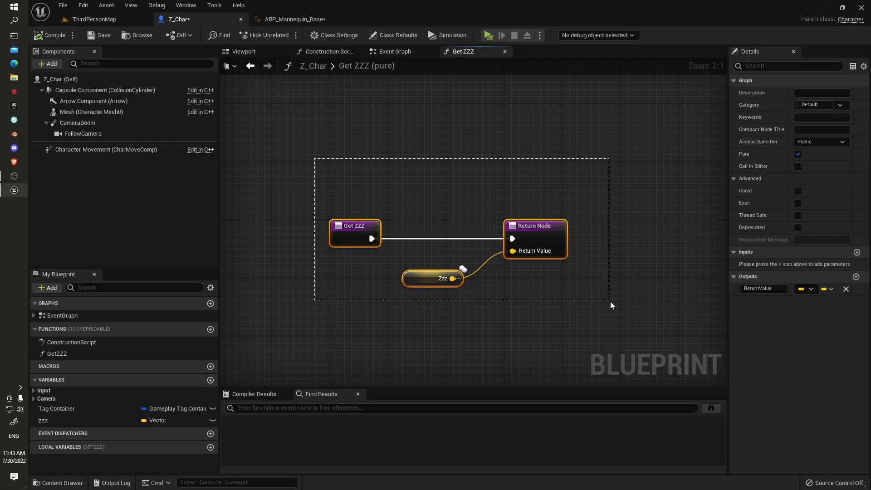
mouse_move(534, 239)
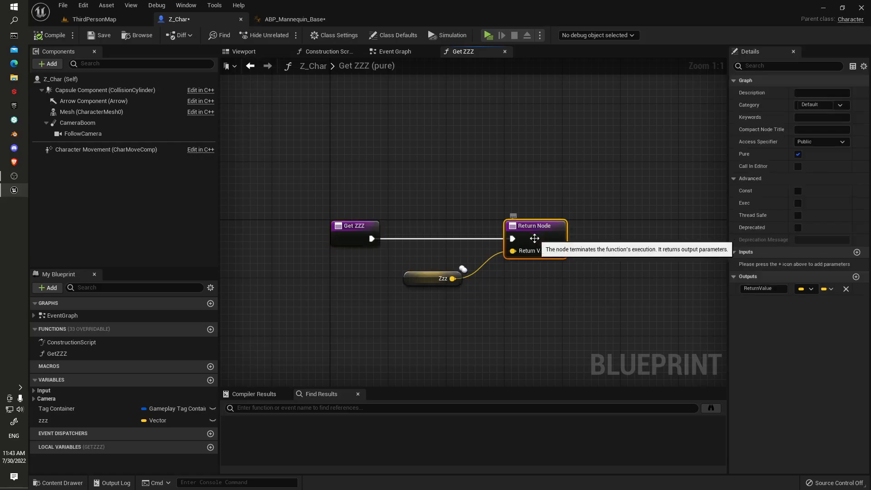
mouse_move(784, 300)
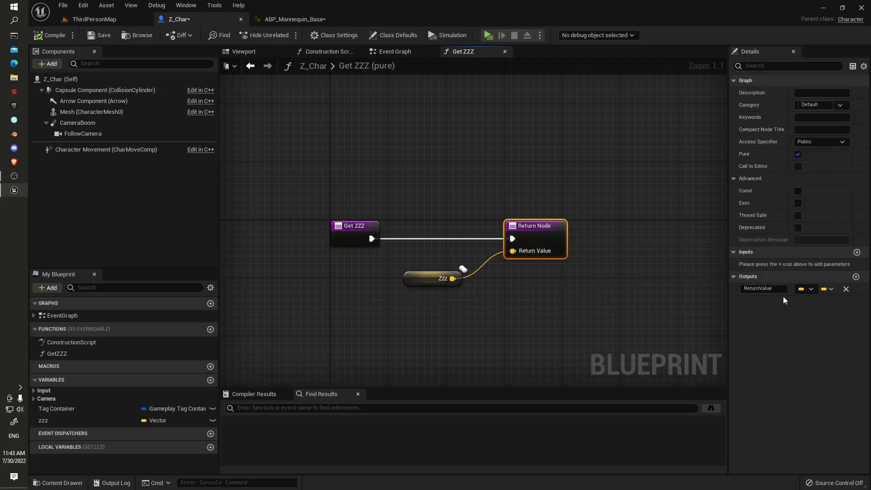
mouse_move(372, 186)
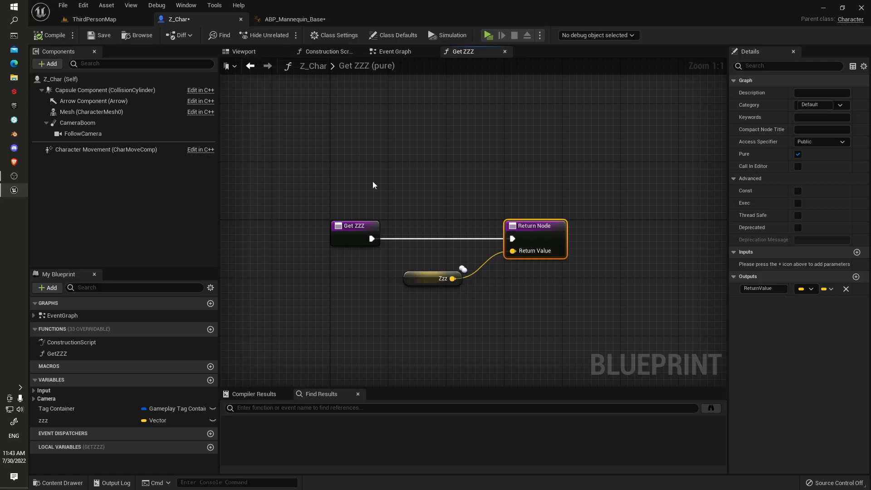
mouse_move(327, 200)
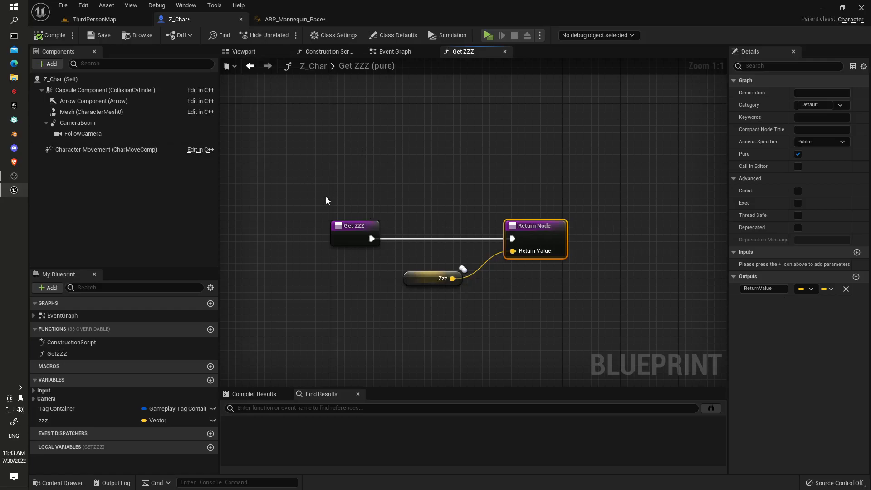
mouse_move(391, 103)
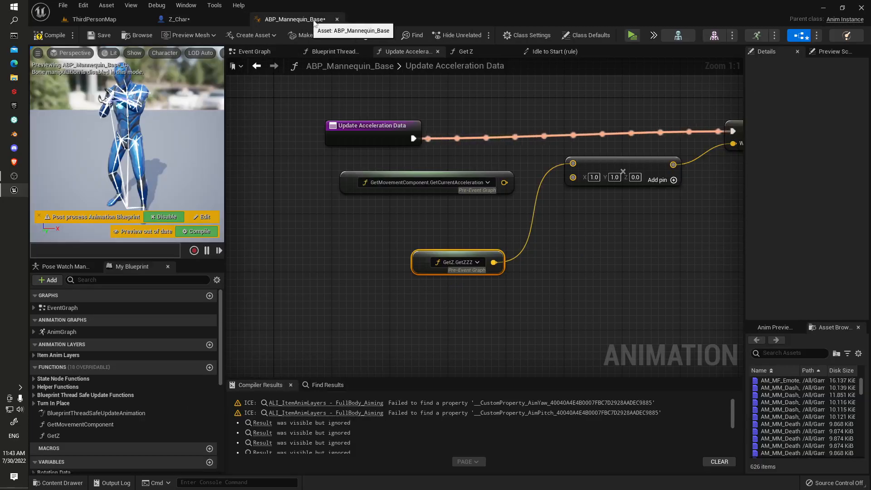
Check the Get Z function's return output, then search the Update Acceleration Data context menu for 'property a' to add another GetZ call.
scroll("down", 3)
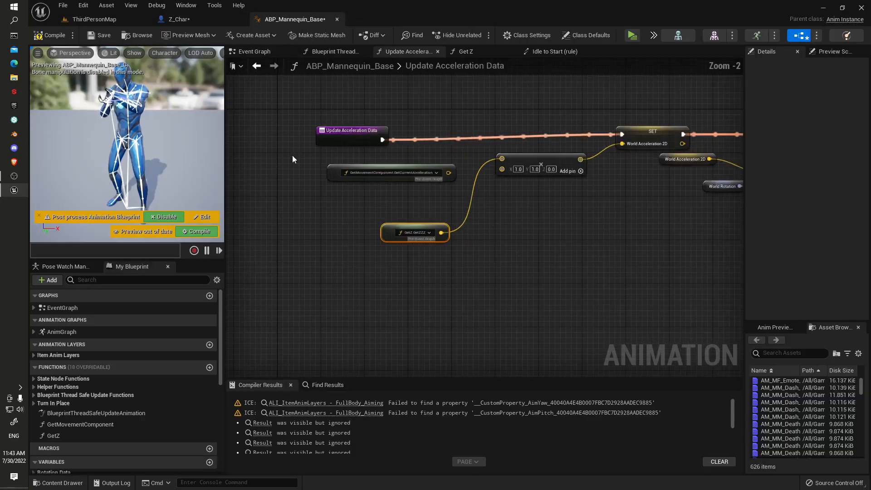
mouse_move(52, 436)
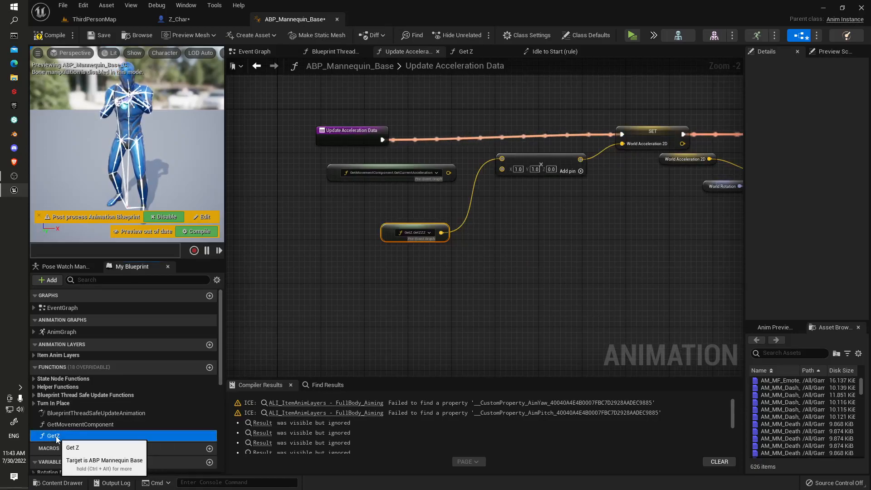
double_click(52, 435)
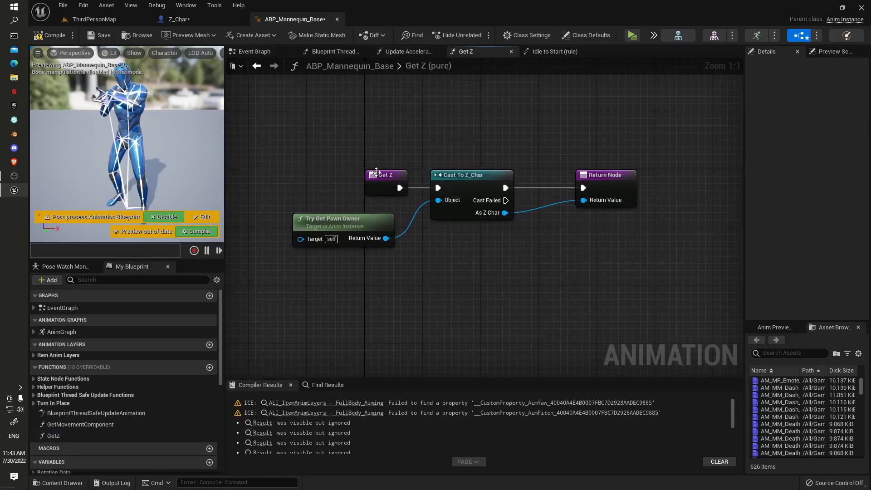
left_click(384, 174)
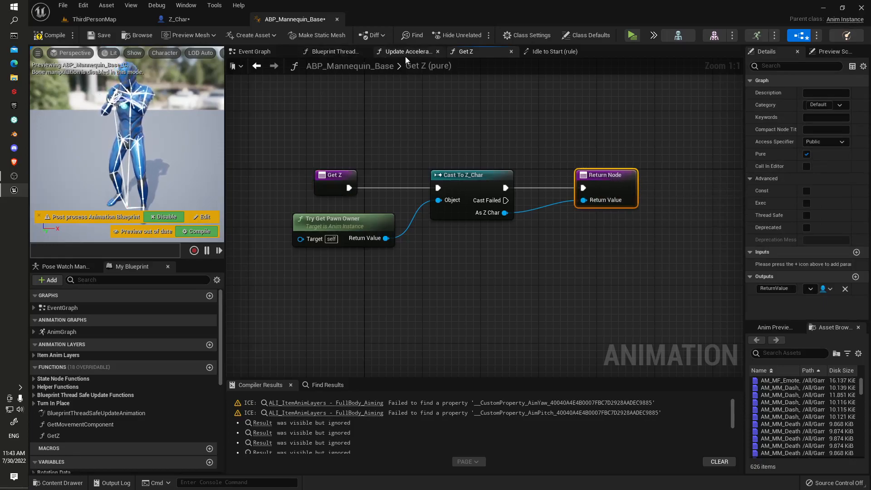
left_click(411, 51)
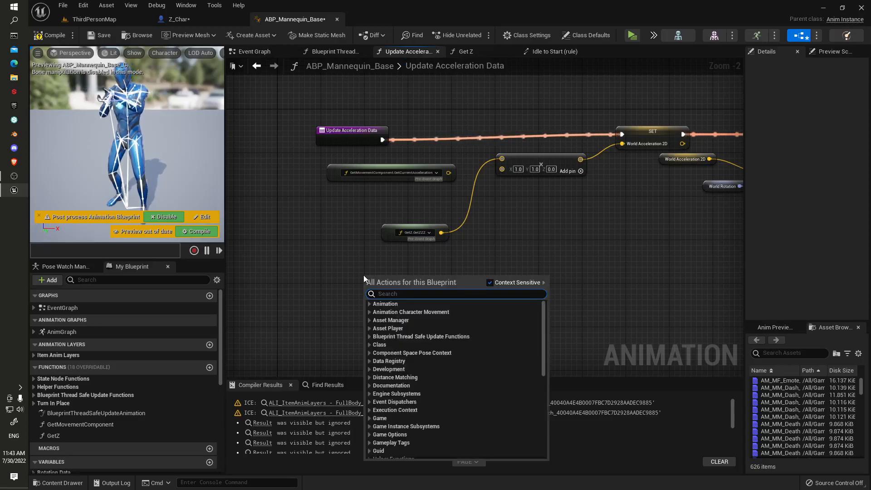
type("property a")
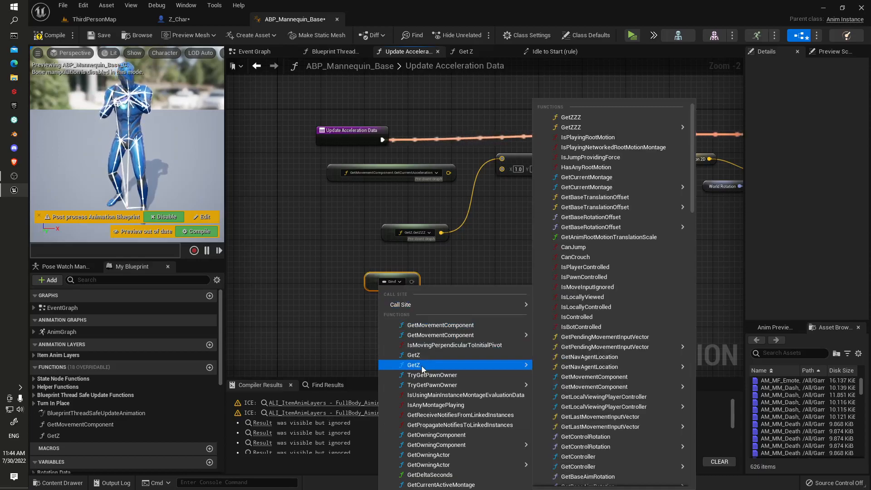
mouse_move(610, 157)
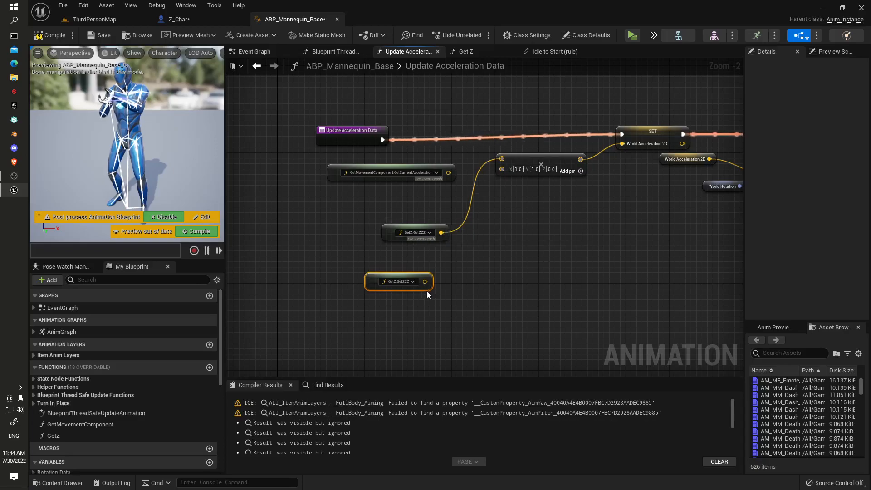
mouse_move(525, 163)
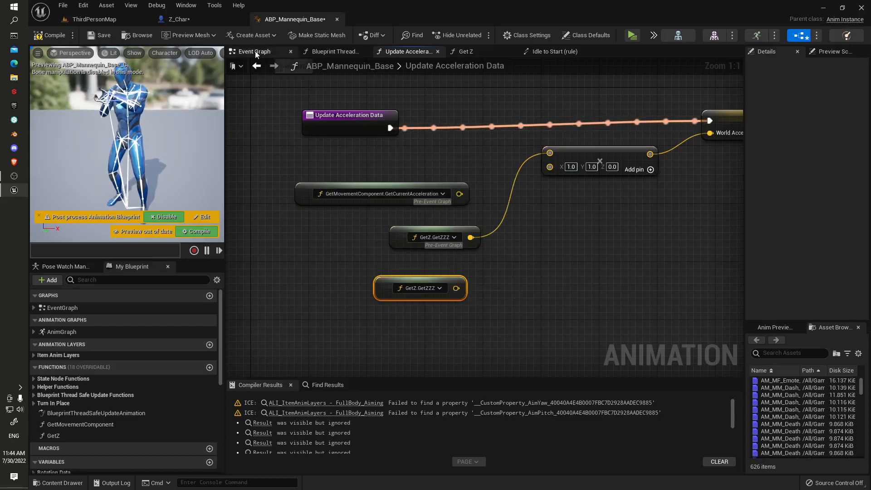
Inspect the Has Acceleration setter and its use in the Idle to Start transition rule, ending back on Z_Char.
left_click(184, 19)
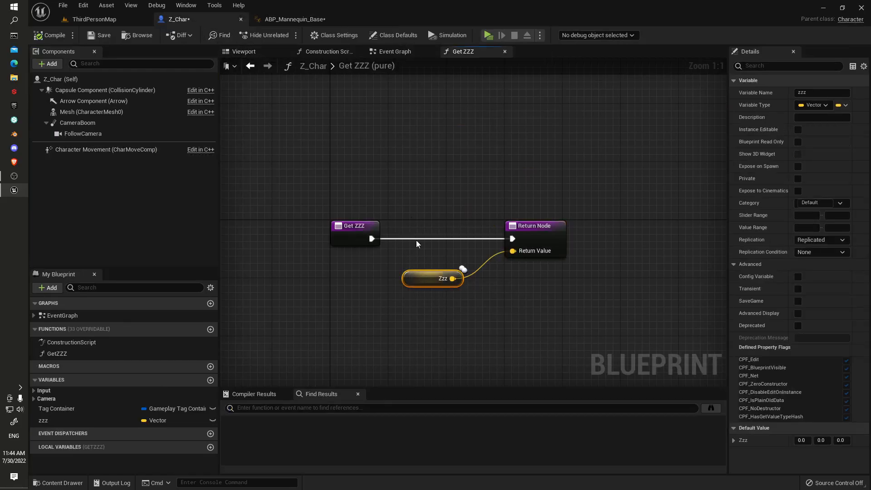
left_click(294, 19)
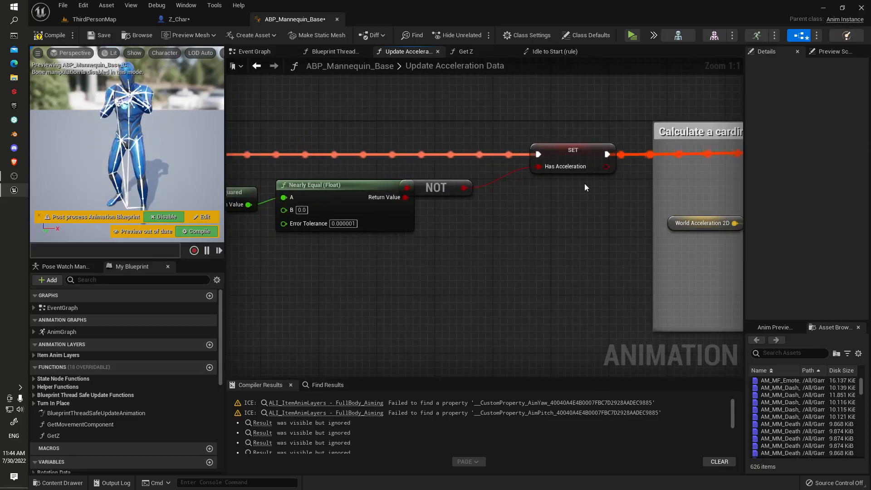
left_click(572, 167)
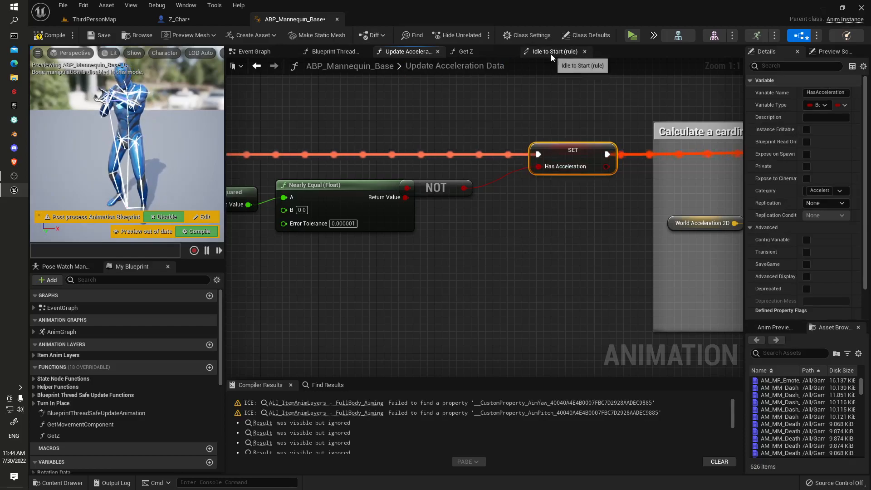
left_click(553, 51)
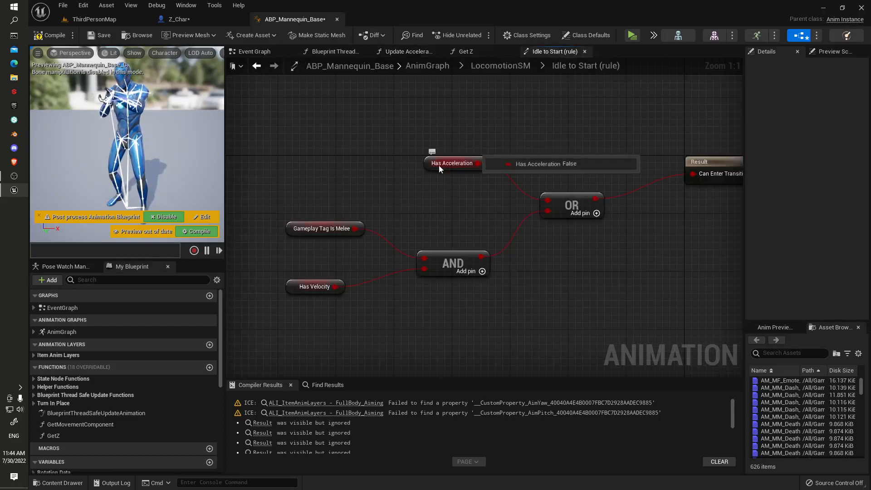
left_click(452, 163)
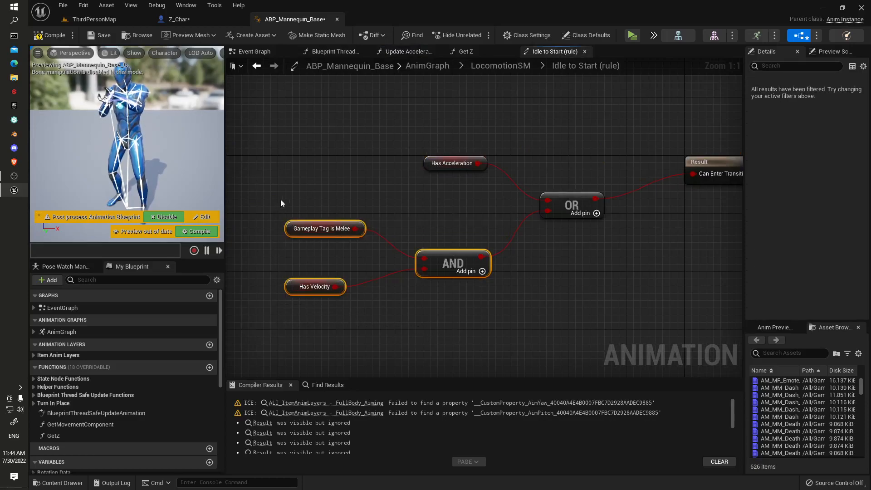
mouse_move(377, 136)
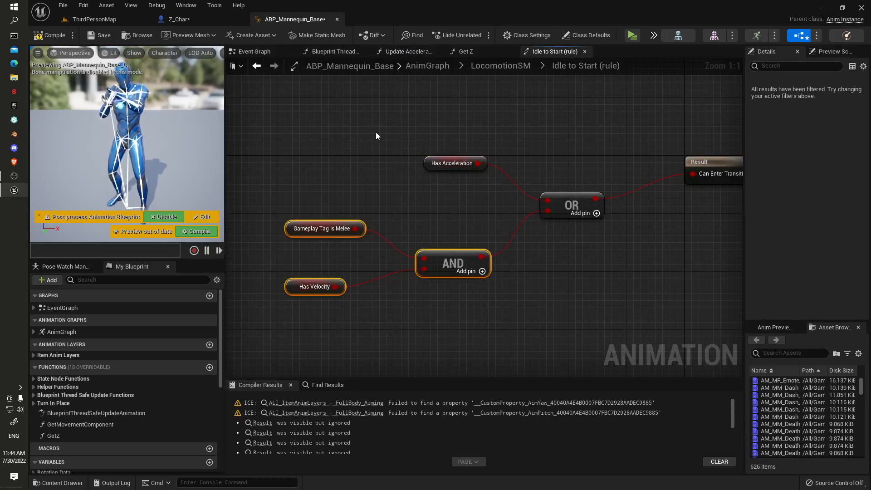
left_click(454, 163)
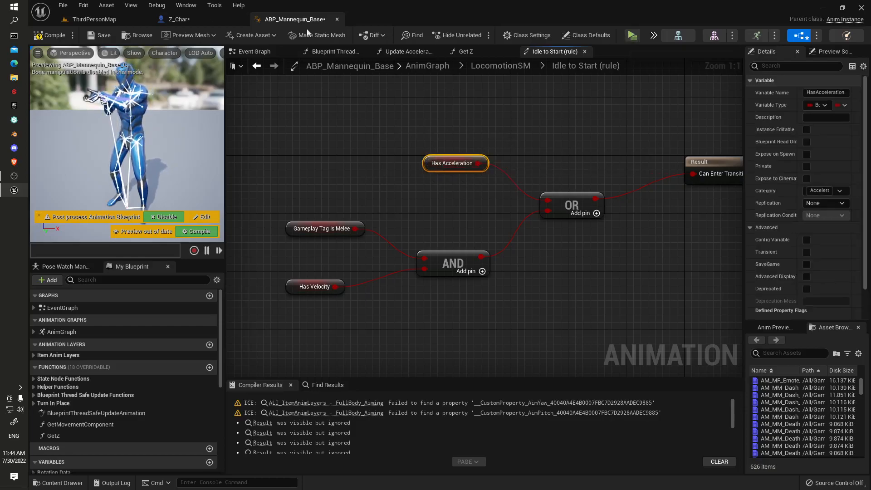
left_click(179, 19)
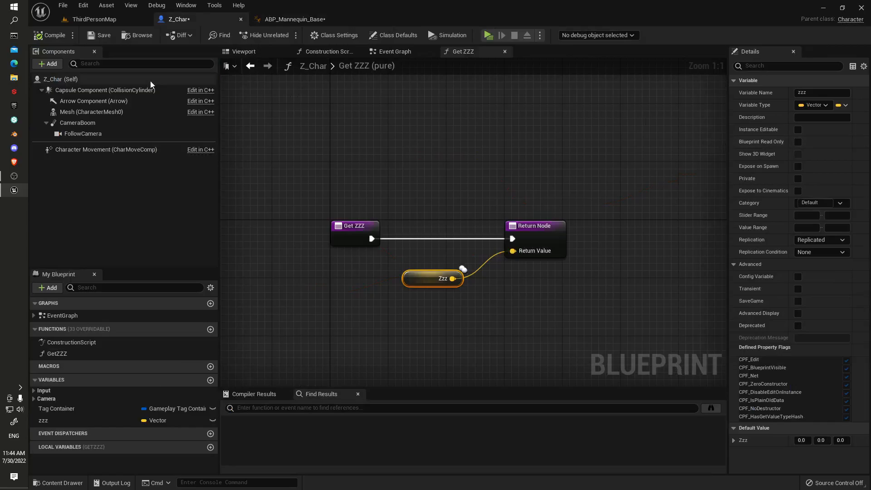
mouse_move(375, 130)
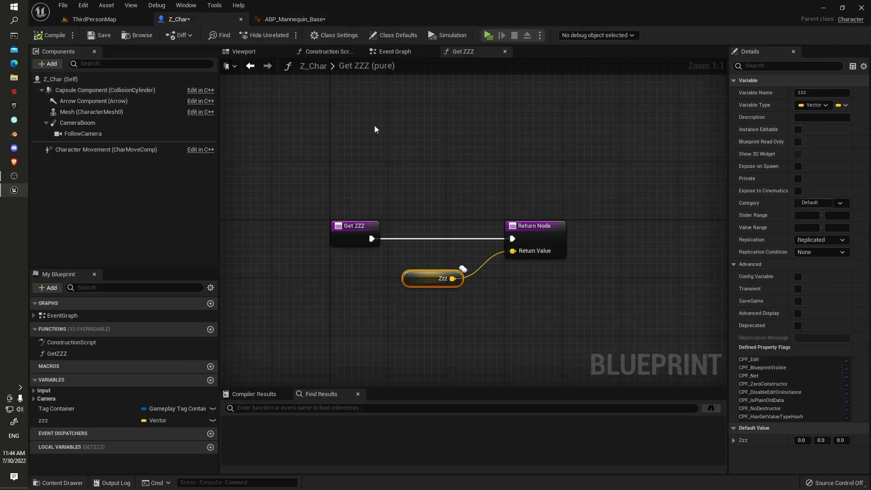
Filter Character Movement details by 'brak' and set Braking Deceleration Walking to 100.
left_click(106, 150)
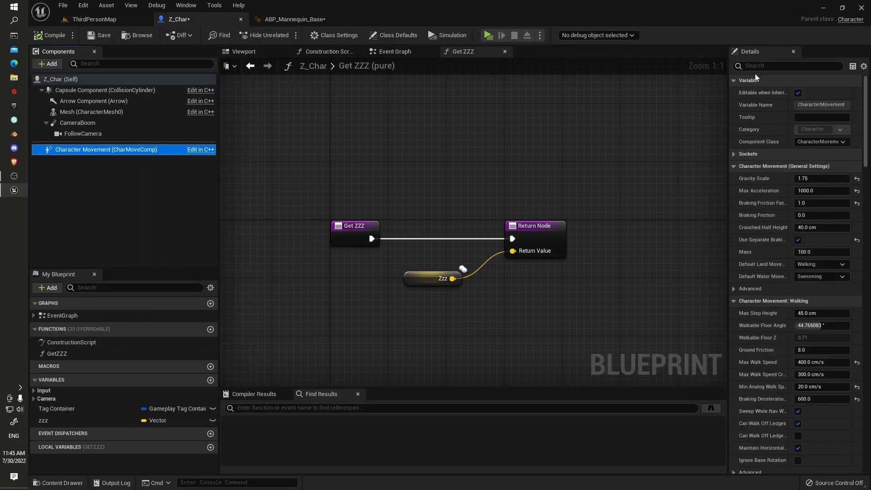
left_click(787, 65)
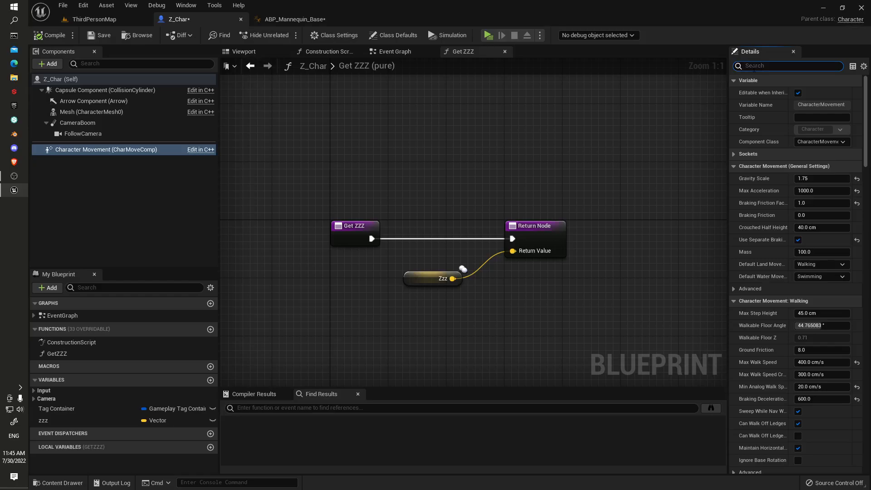
type("bra")
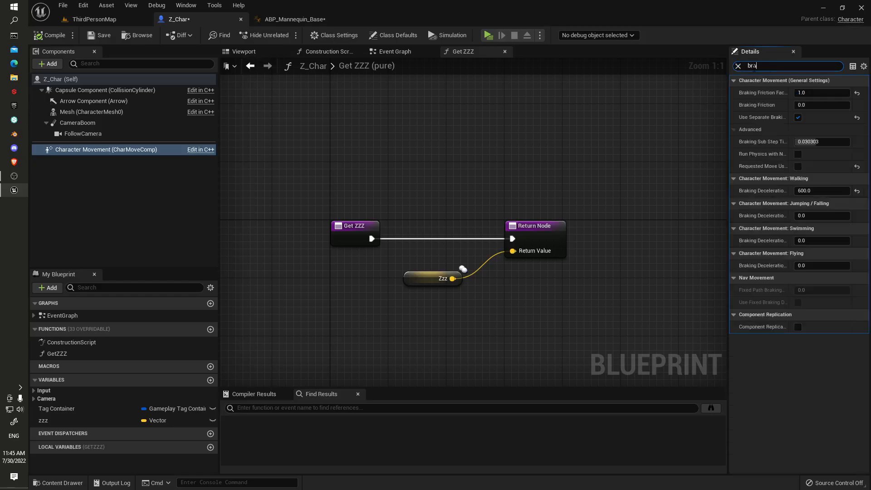
type("k")
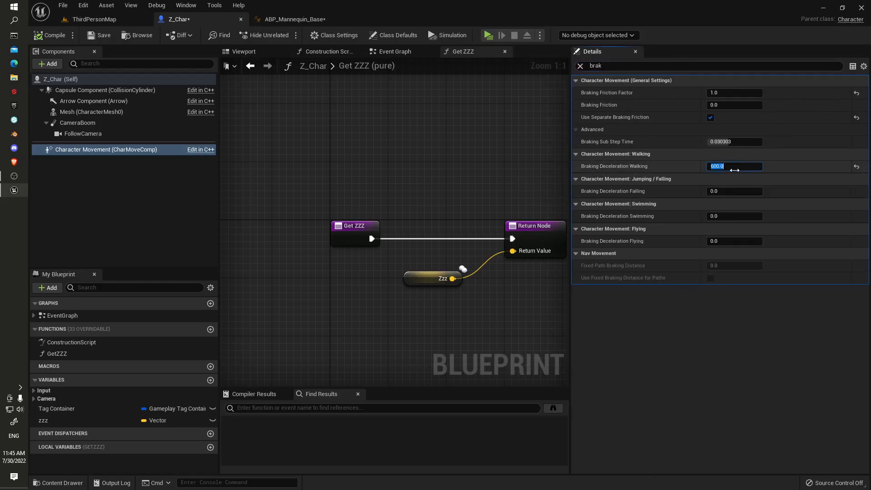
mouse_move(682, 165)
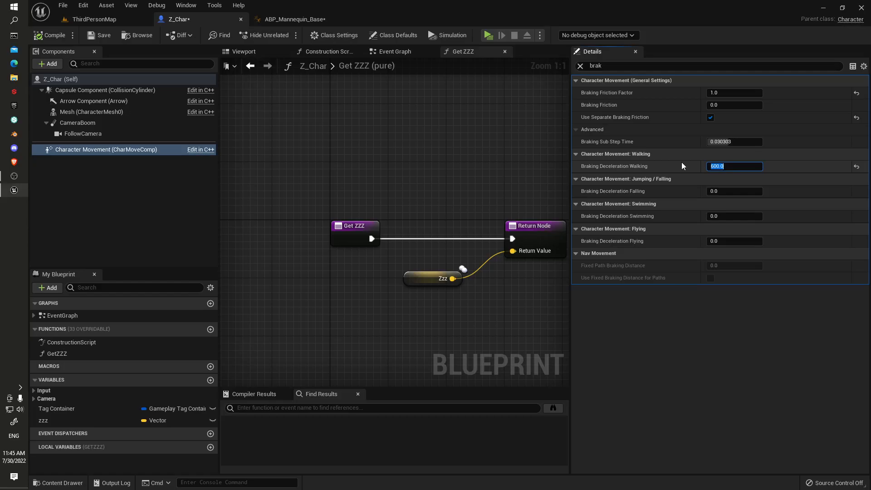
mouse_move(734, 166)
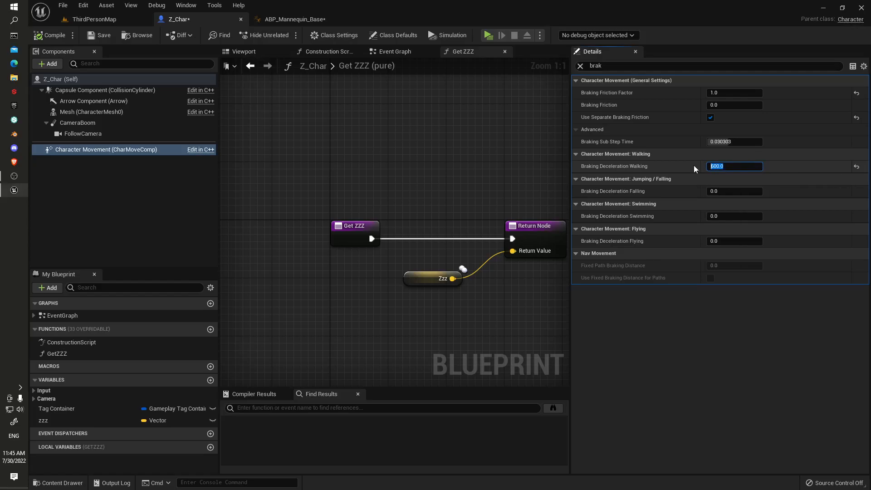
type("100")
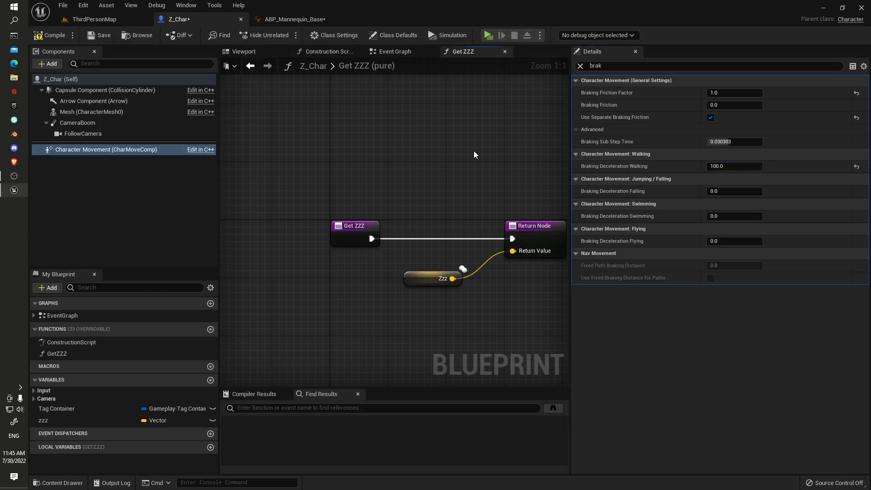
mouse_move(480, 158)
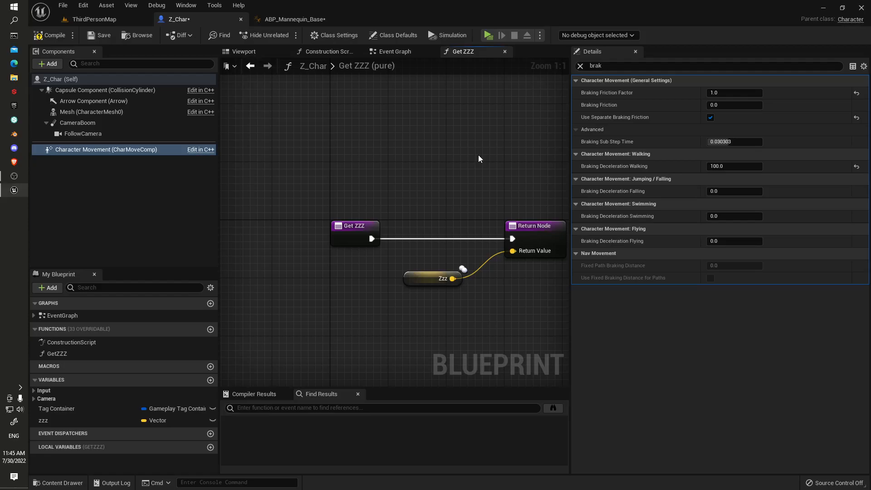
mouse_move(484, 58)
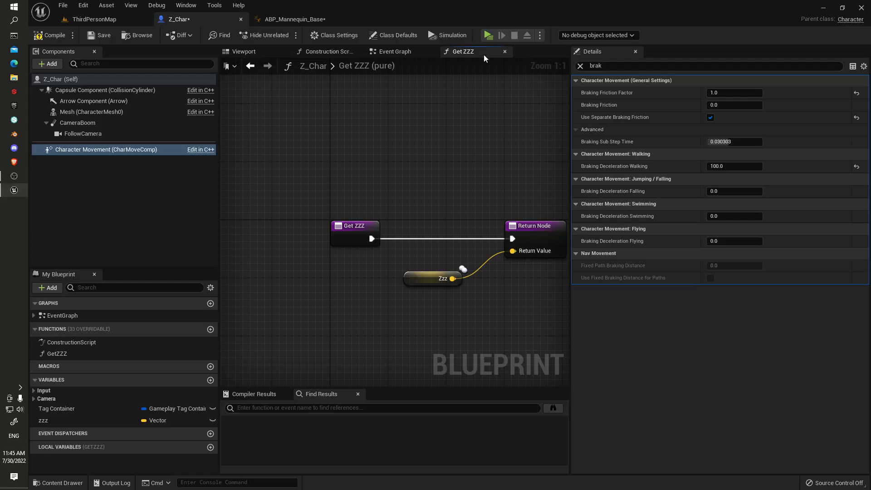
Start a play-in-editor session to test the braking change.
left_click(486, 36)
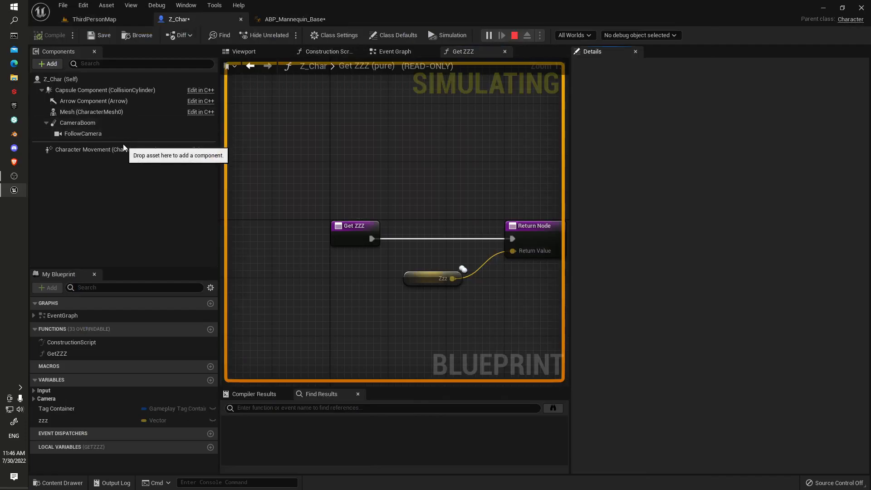
Stop PIE, re-enter Braking Deceleration Walking 100 and Max Acceleration 1000.0, then launch multiplayer PIE.
left_click(106, 149)
type("1000")
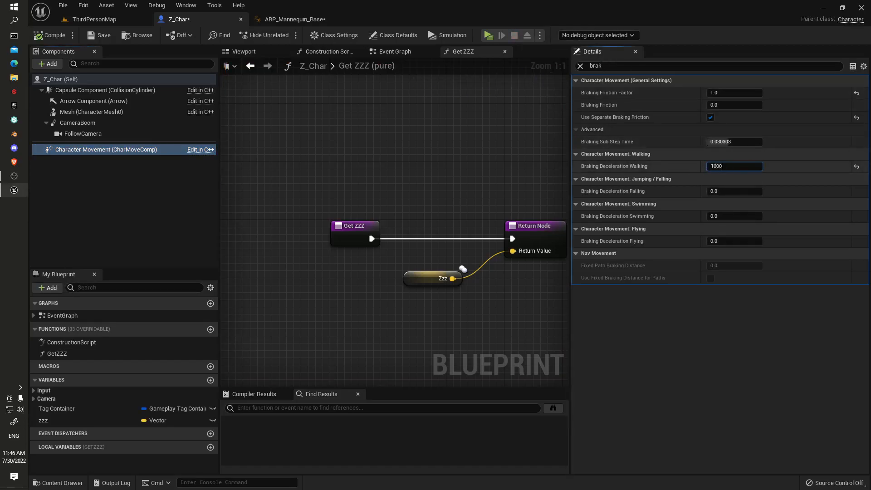
key("enter")
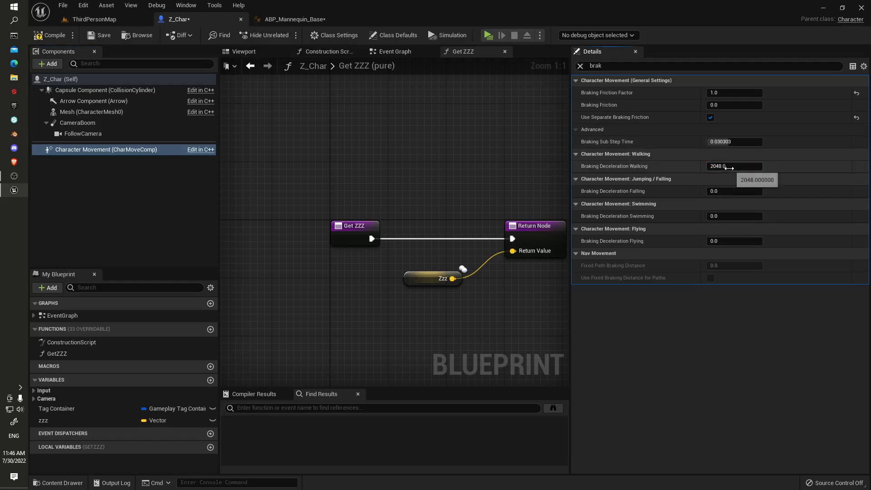
type("100")
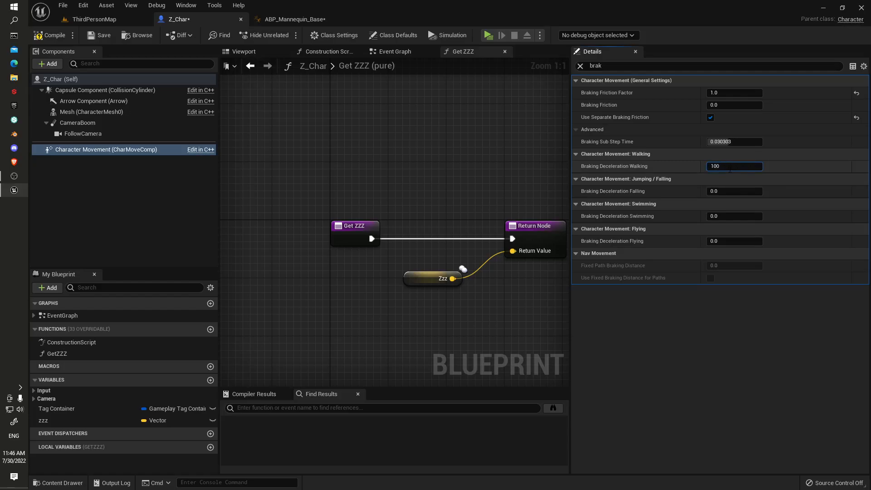
type("1000.0")
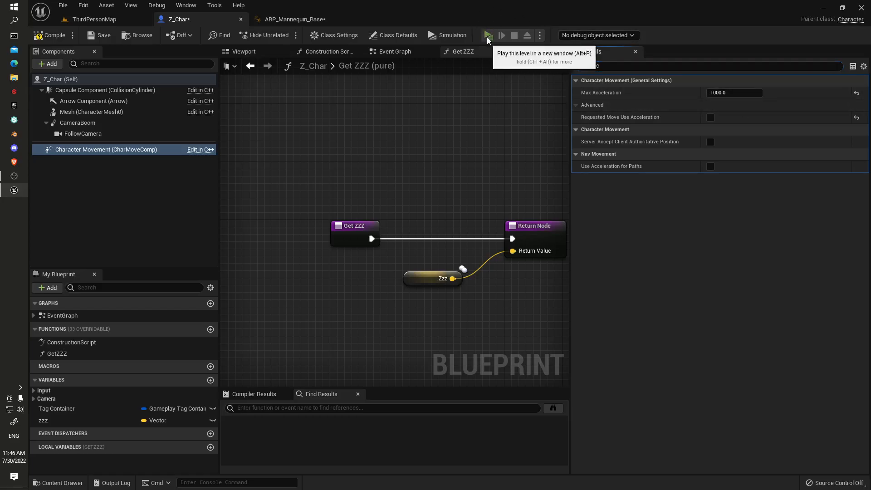
left_click(487, 36)
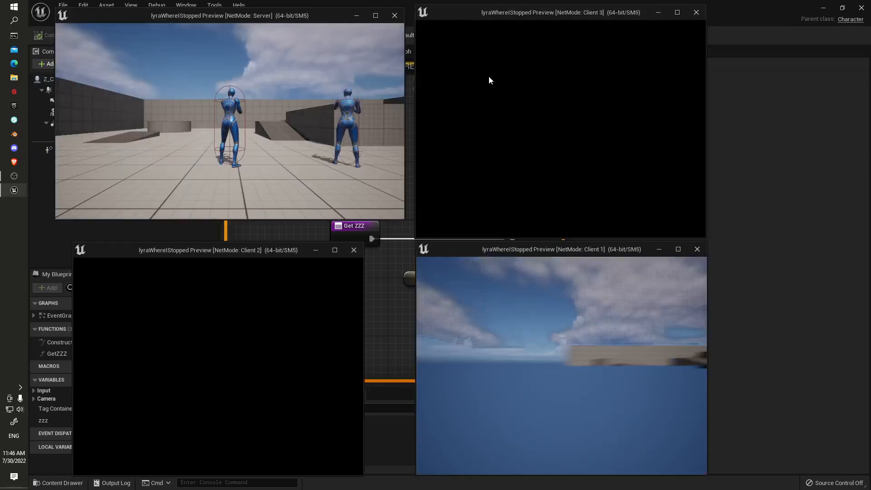